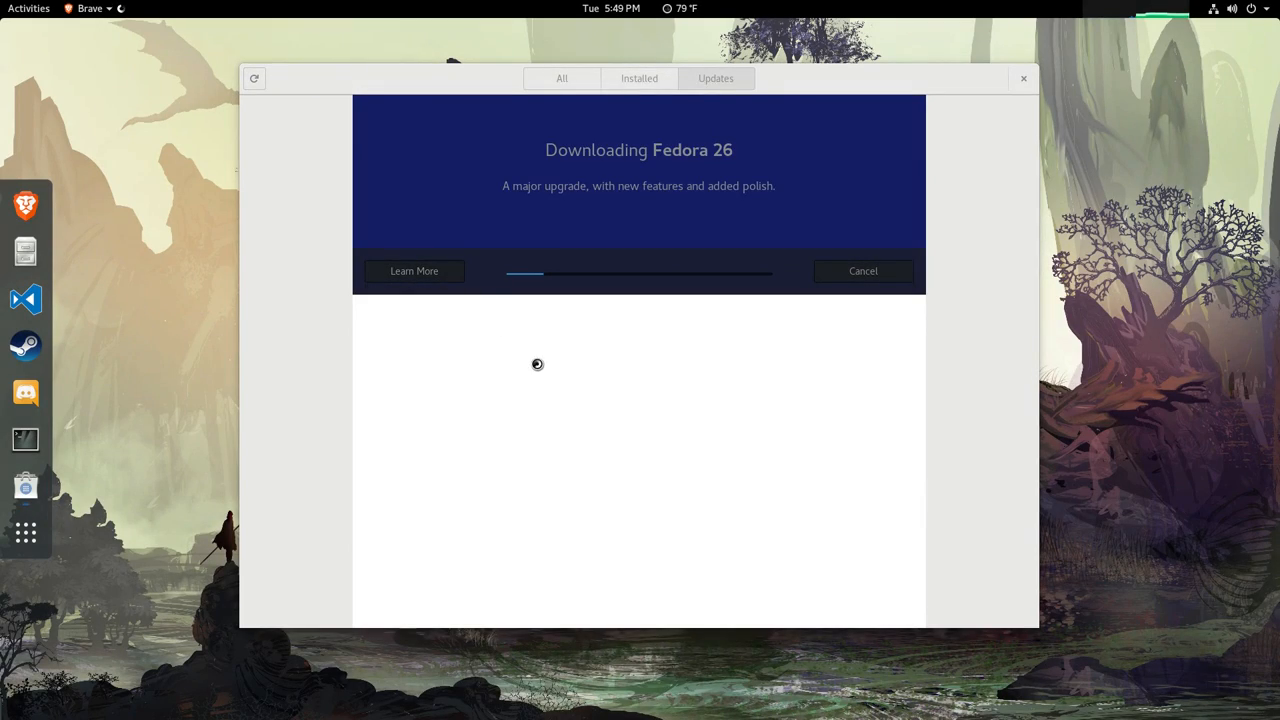
Open the Fedora 26 release notes and scroll through what's new.
{"action": "left_click", "coordinate": [413, 271]}
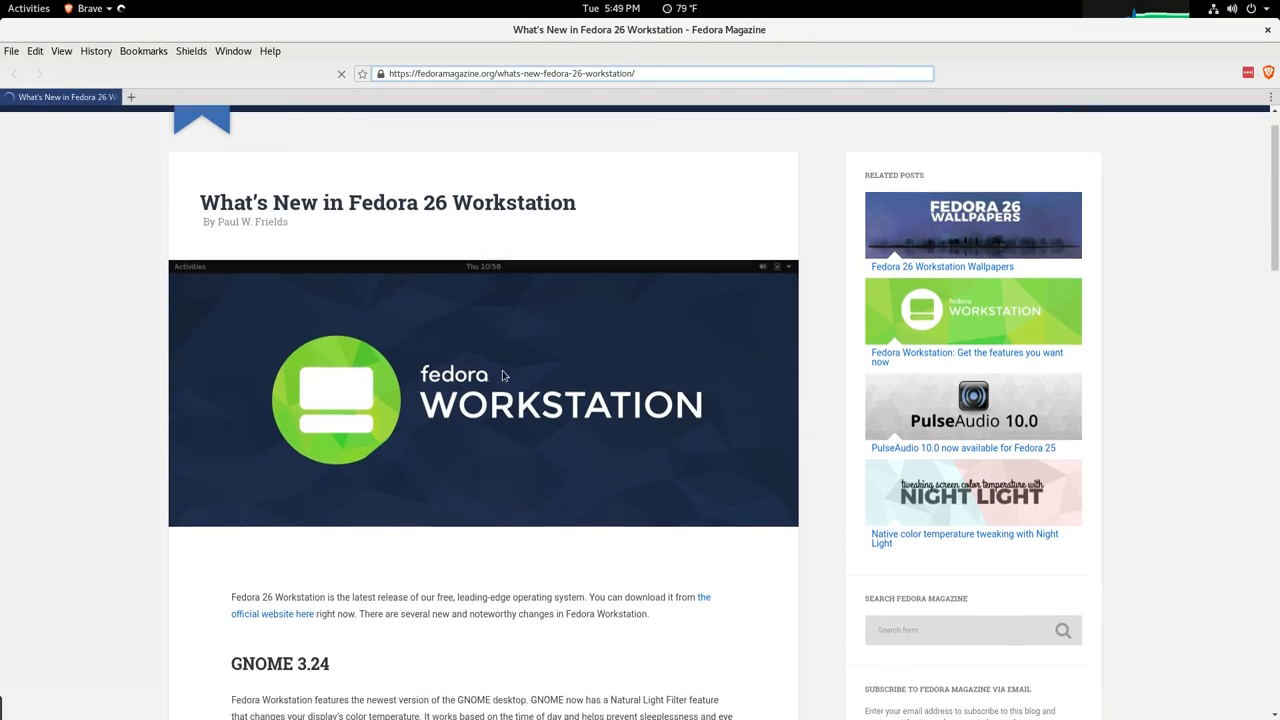
{"action": "scroll", "scroll_direction": "down", "scroll_amount": 3}
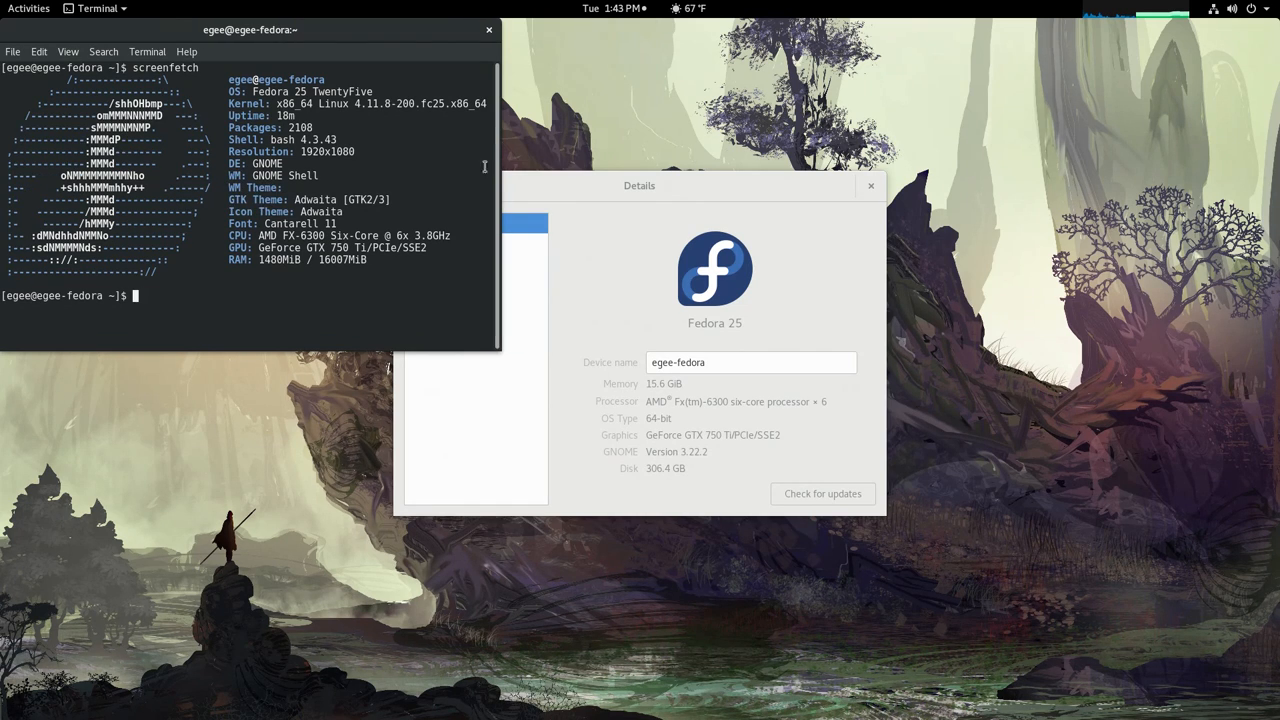
{"action": "mouse_move", "coordinate": [450, 383]}
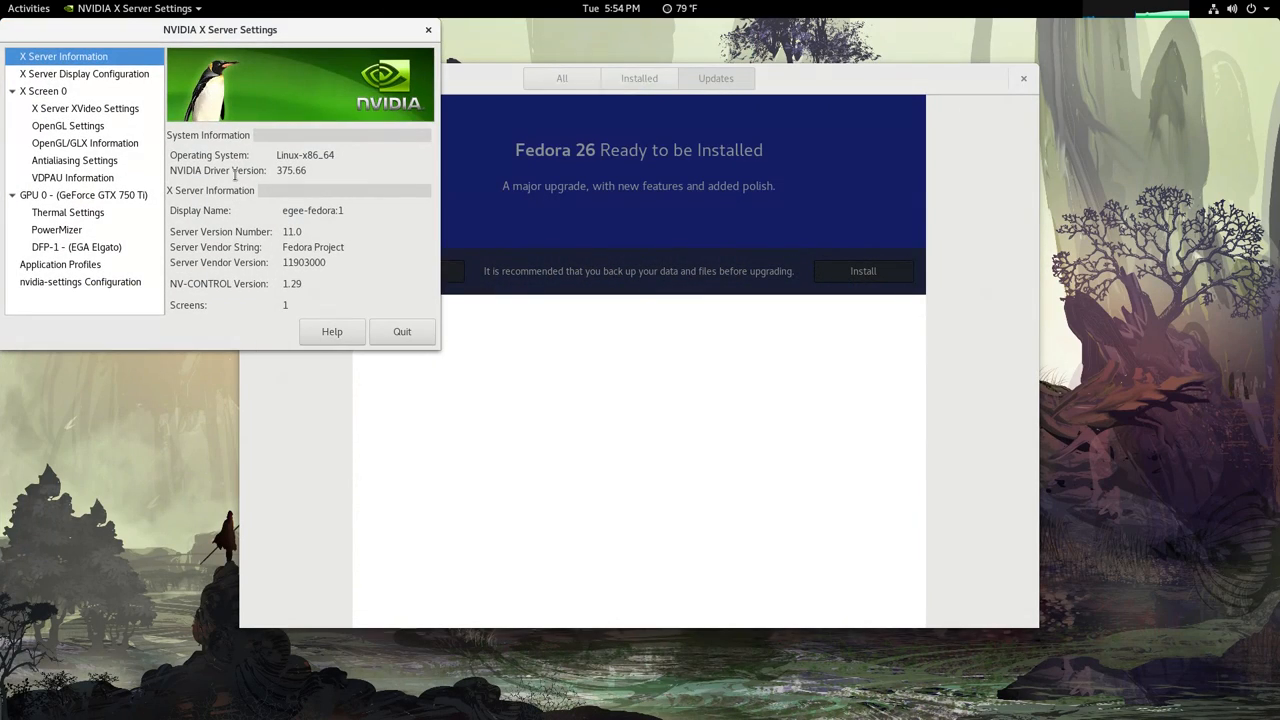
Centre the NVIDIA X Server Settings window, check driver 375.66, then quit it.
{"action": "left_click_drag", "start_coordinate": [220, 29], "coordinate": [503, 138]}
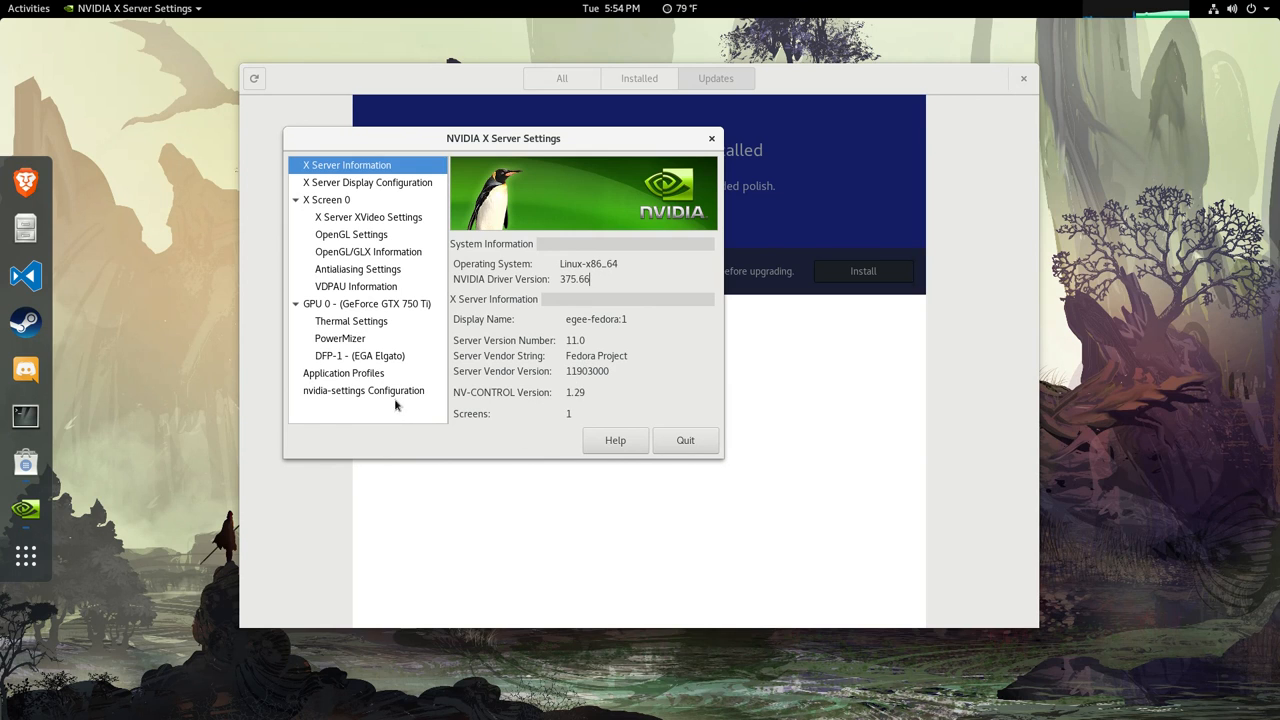
{"action": "left_click_drag", "start_coordinate": [503, 138], "coordinate": [618, 305]}
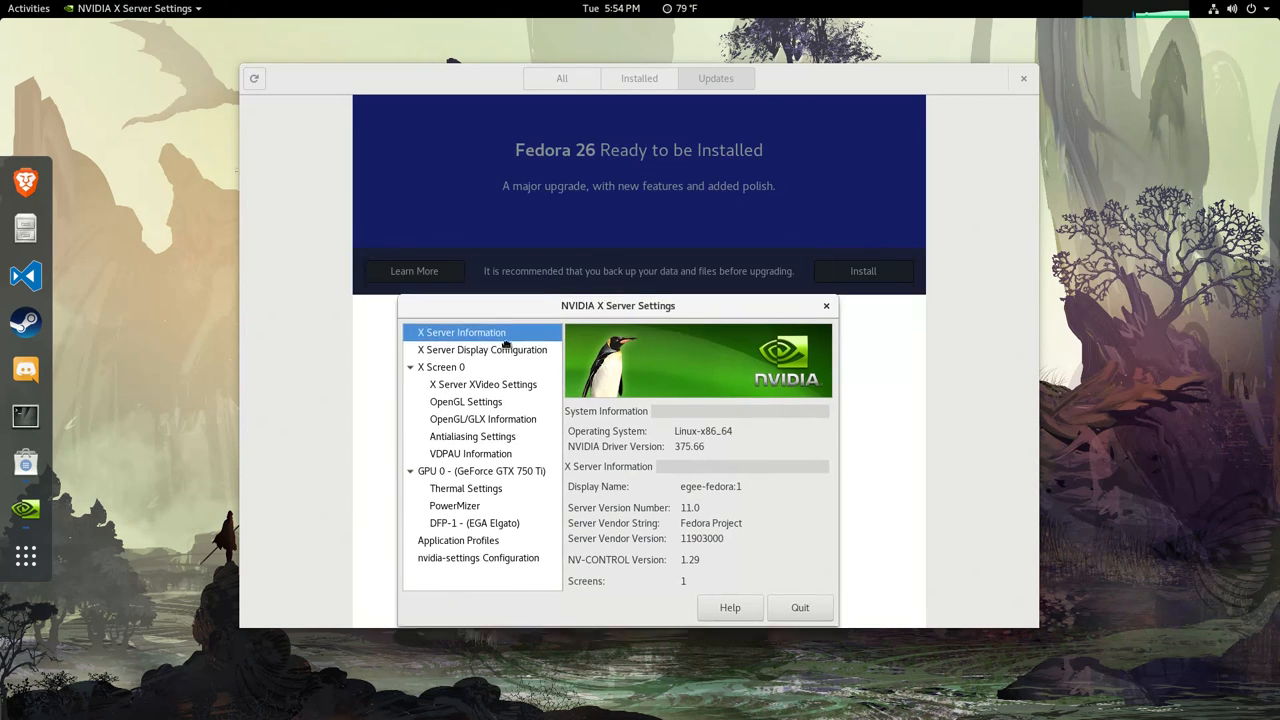
{"action": "left_click_drag", "start_coordinate": [618, 305], "coordinate": [632, 330]}
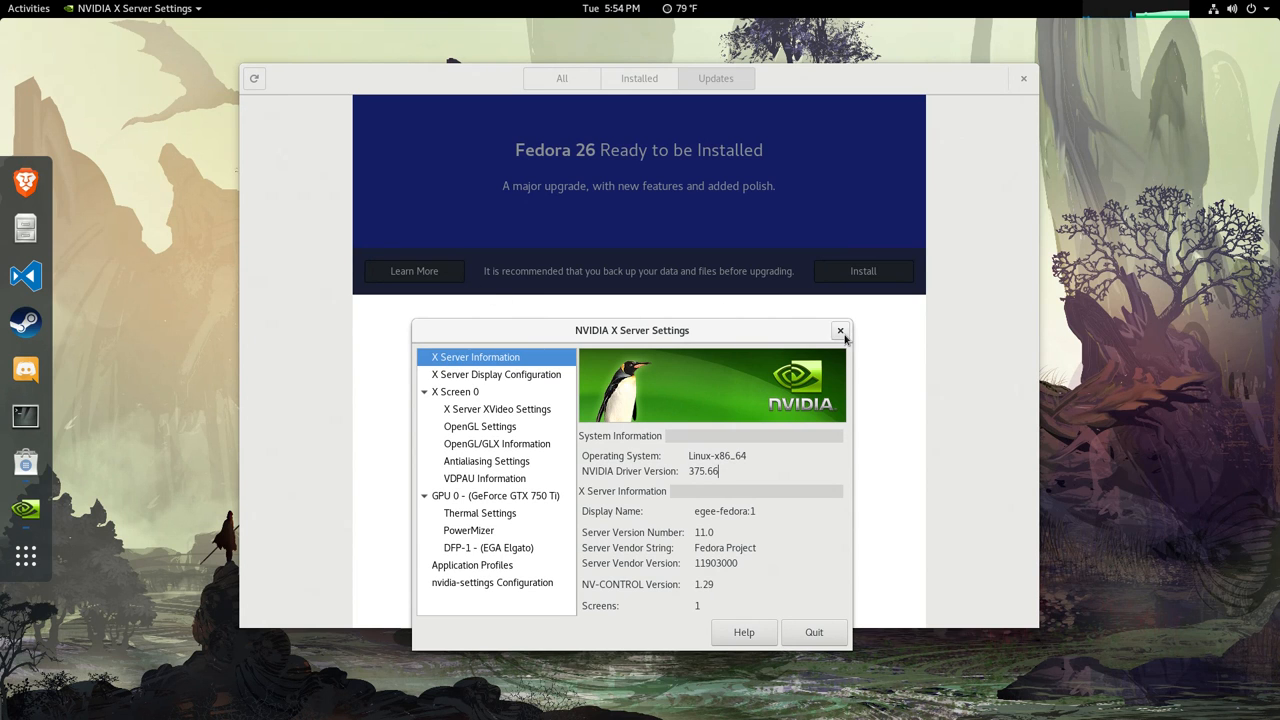
{"action": "left_click", "coordinate": [814, 632]}
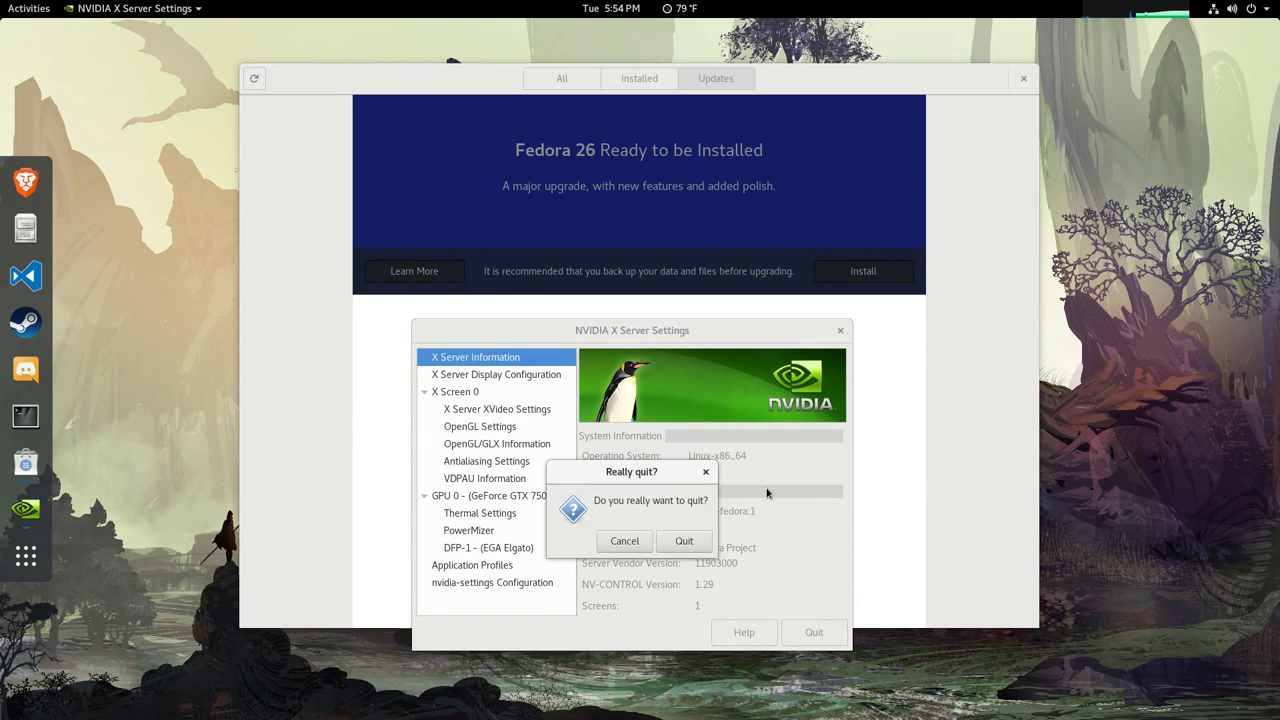
{"action": "left_click", "coordinate": [684, 540]}
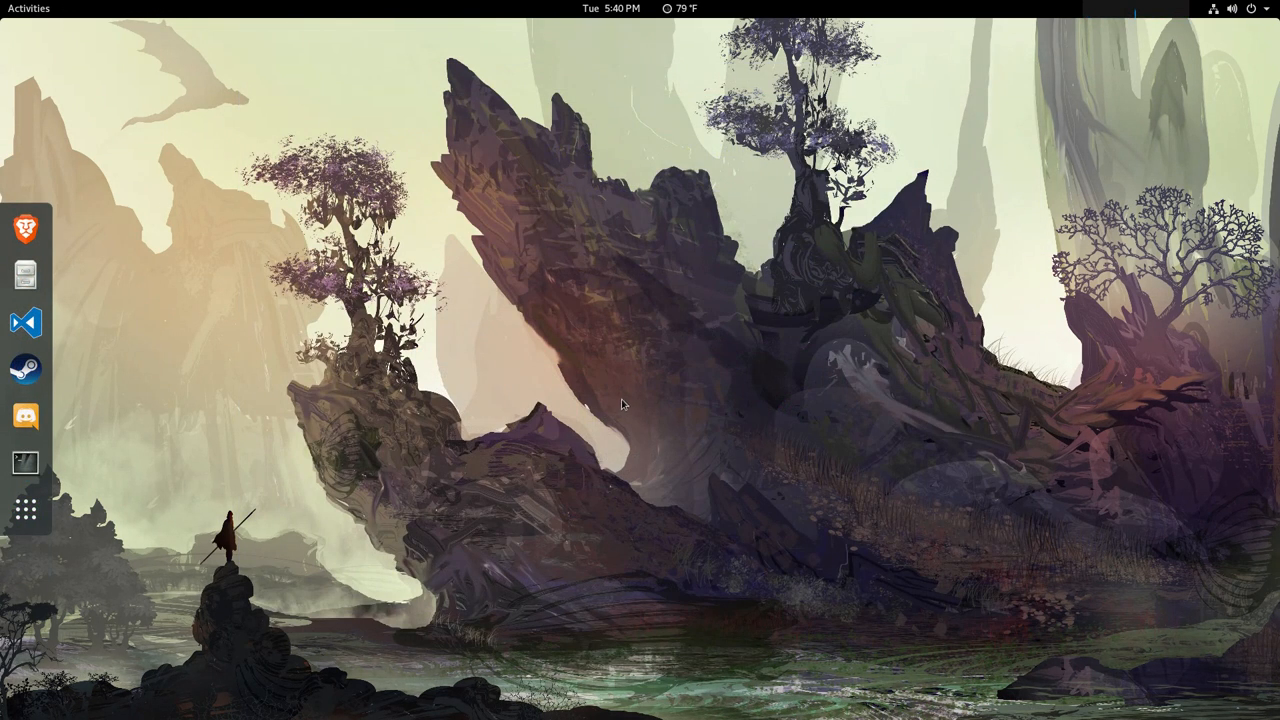
Launch GNOME Software from Activities to reach the Fedora 26 upgrade offer.
{"action": "left_click", "coordinate": [611, 8]}
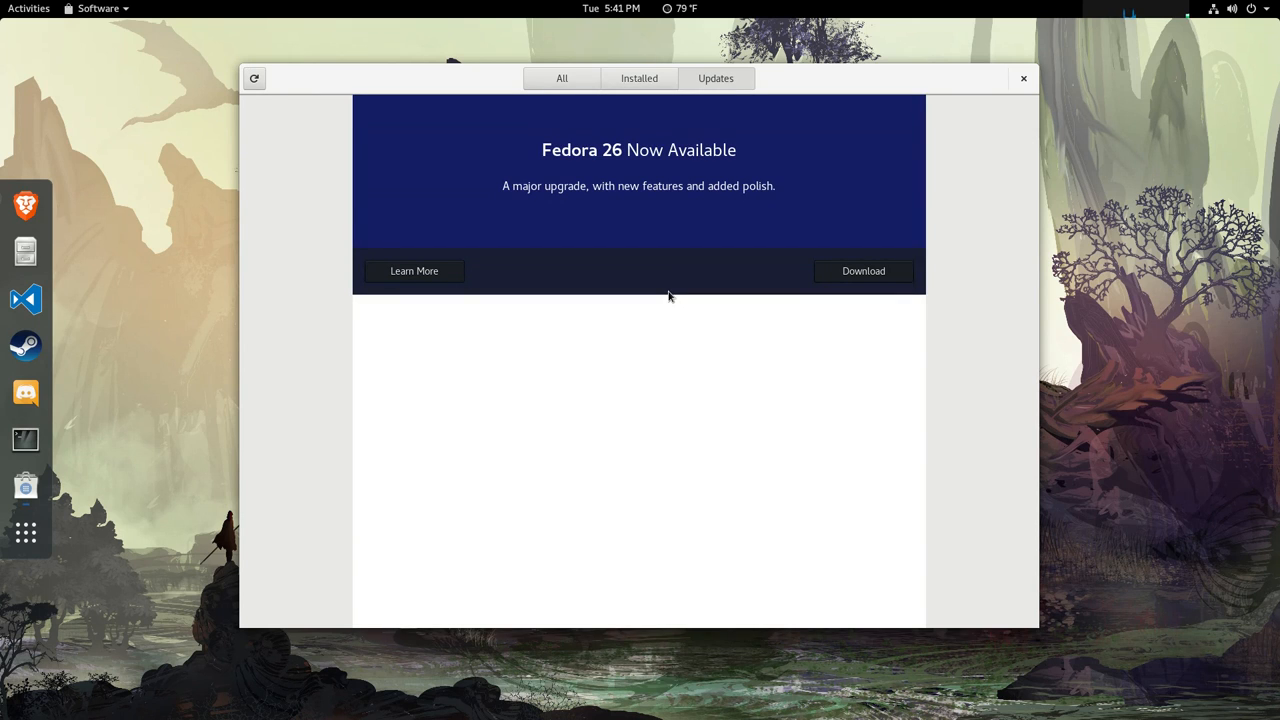
Start the Fedora 26 download from the upgrade banner.
{"action": "left_click", "coordinate": [862, 271]}
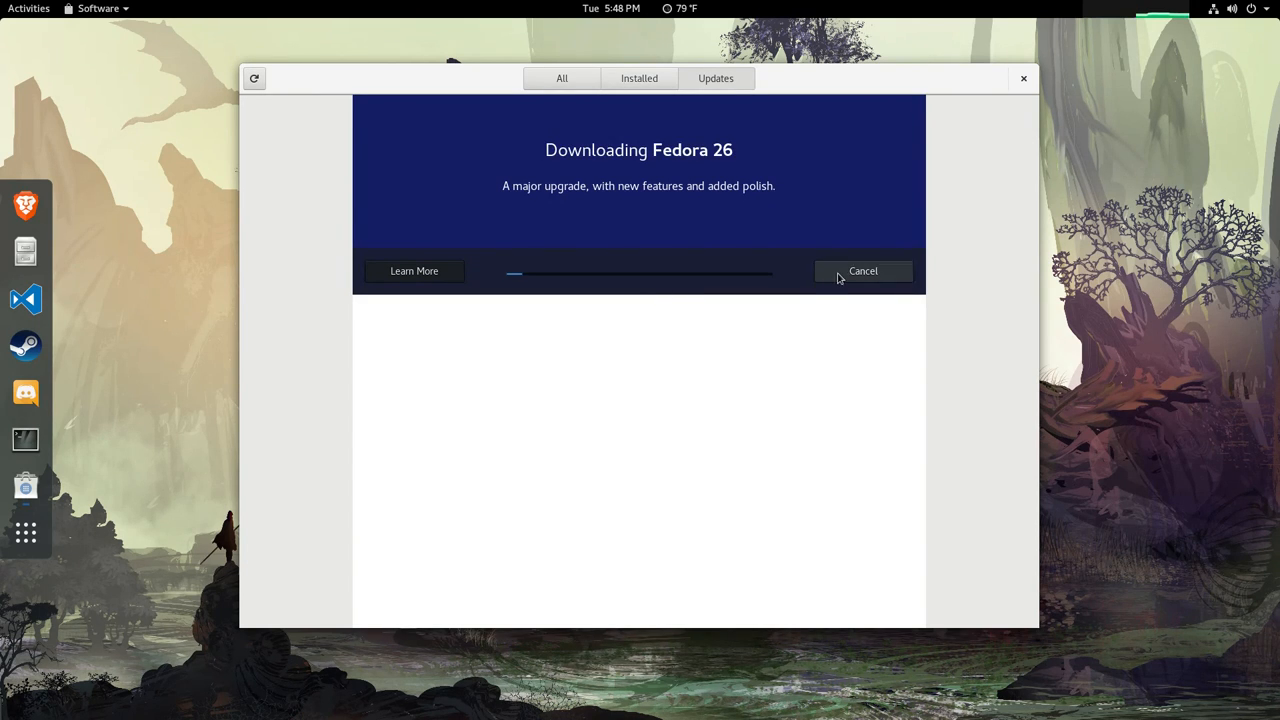
{"action": "mouse_move", "coordinate": [727, 364]}
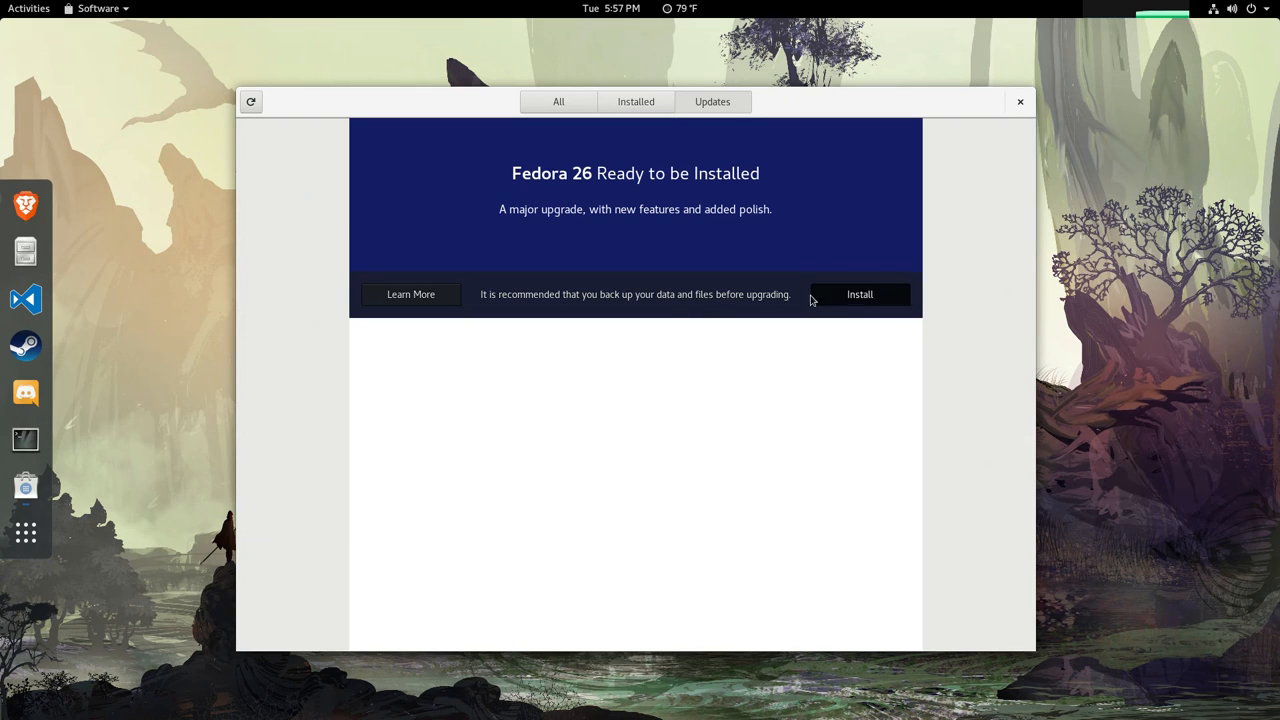
Install Fedora 26, continue past the Incompatible Software warning, and Restart & Install.
{"action": "left_click", "coordinate": [859, 294]}
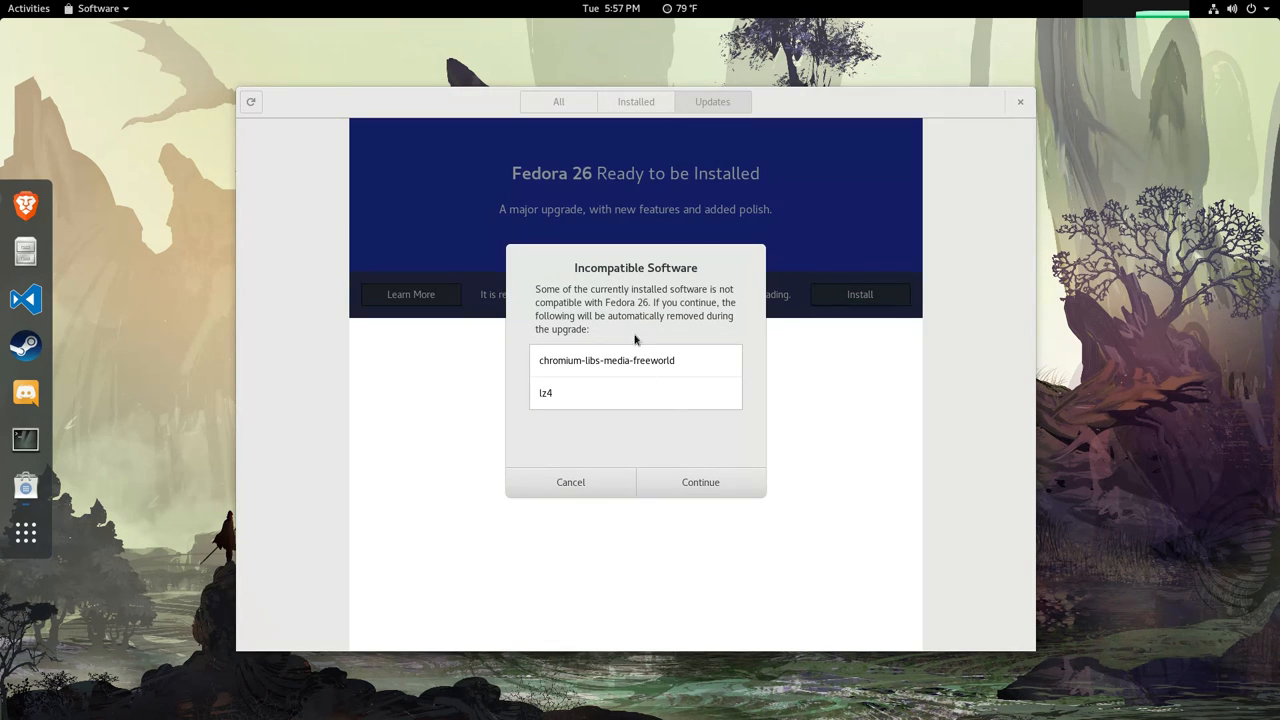
{"action": "mouse_move", "coordinate": [714, 478]}
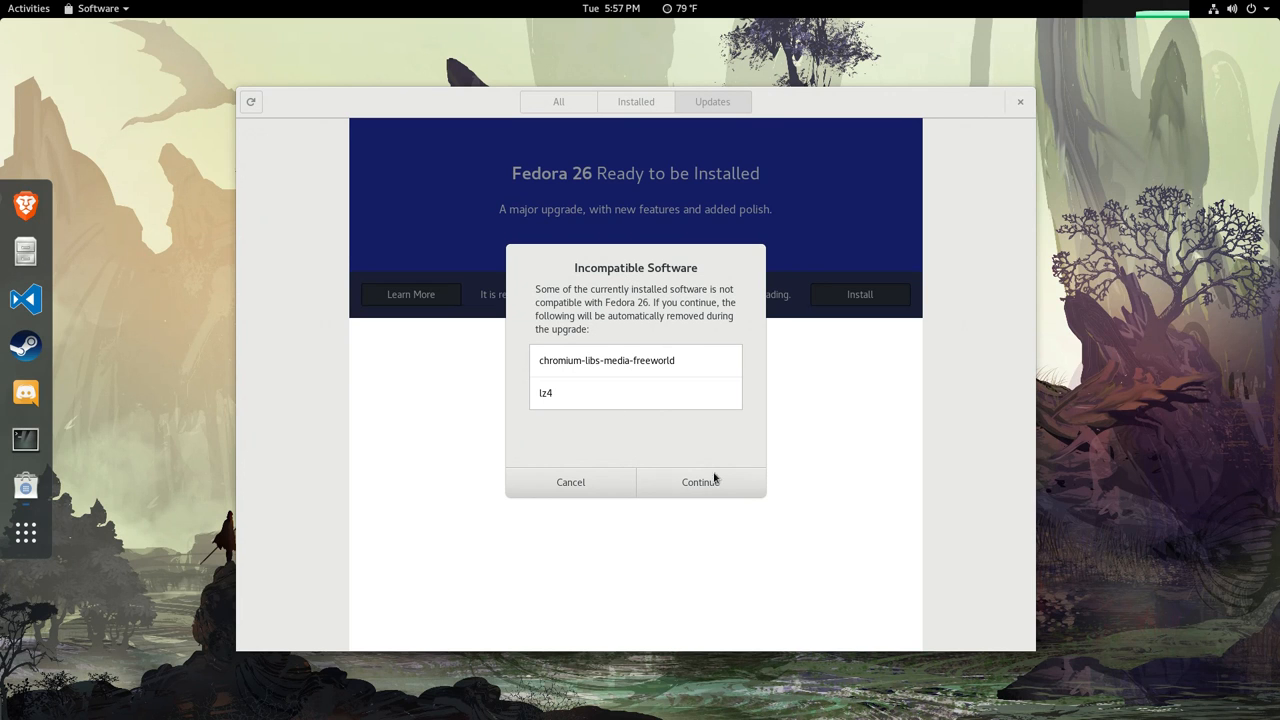
{"action": "mouse_move", "coordinate": [700, 483]}
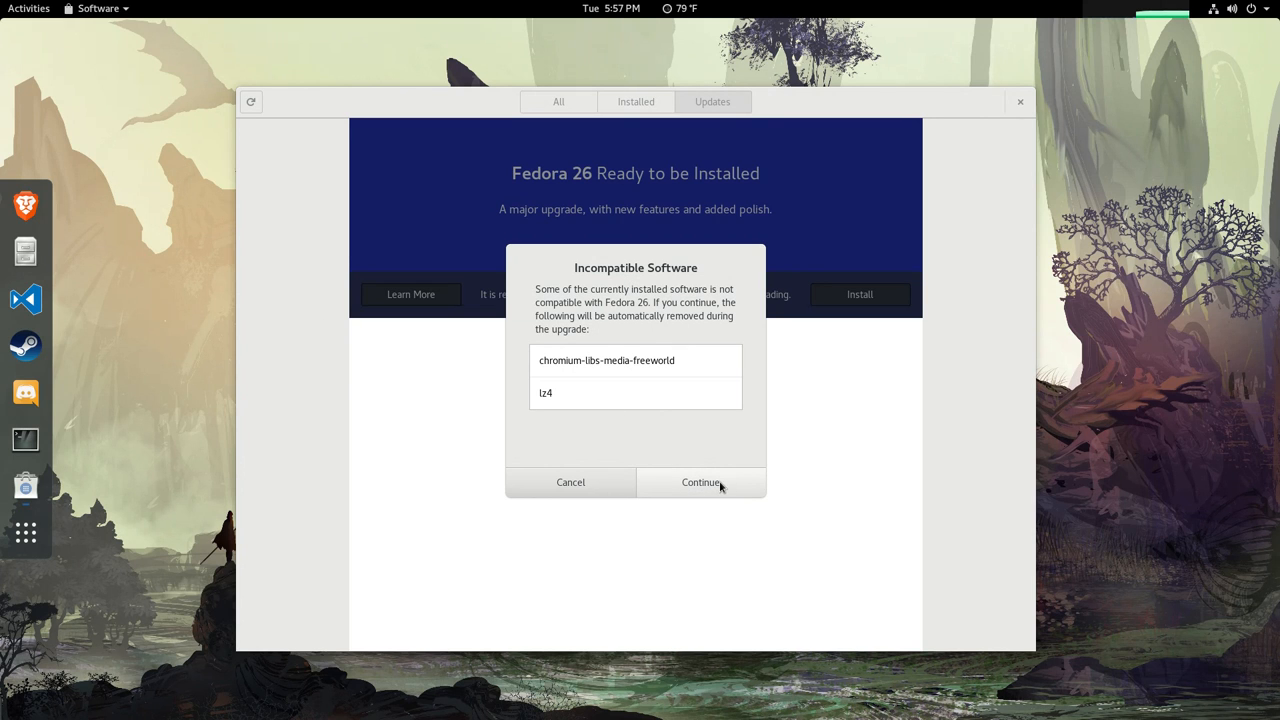
{"action": "left_click", "coordinate": [700, 482]}
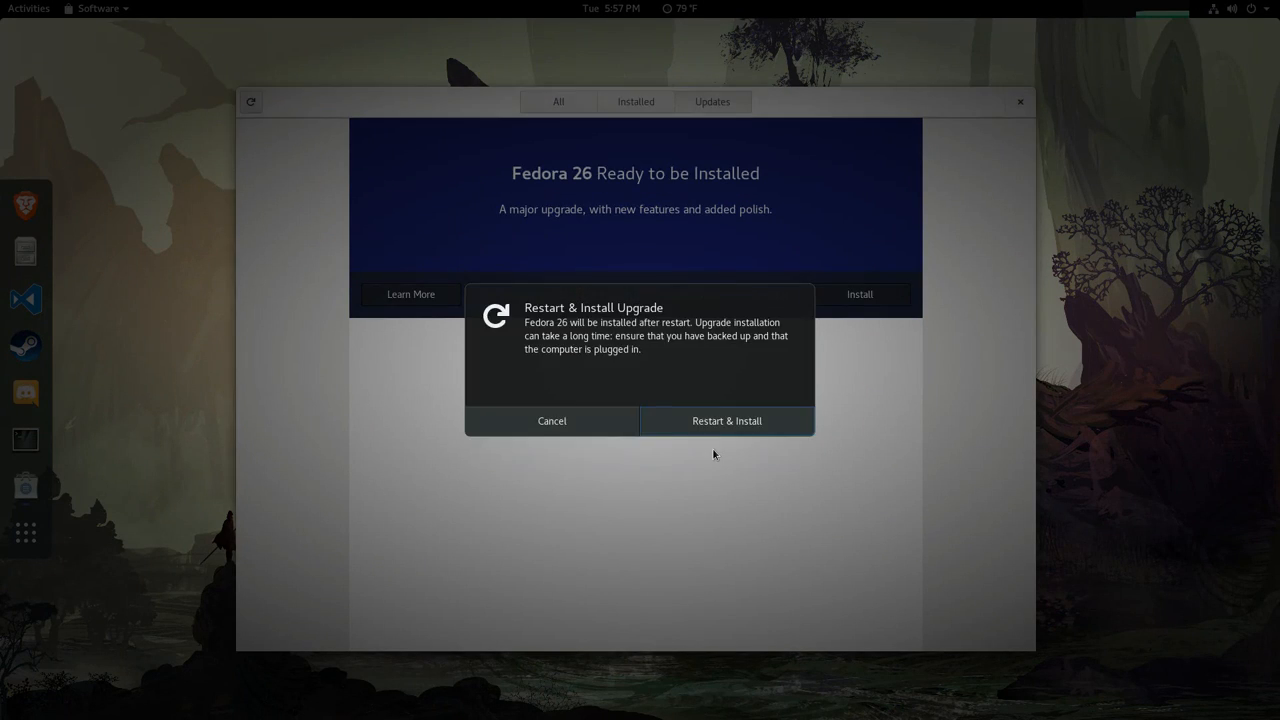
{"action": "mouse_move", "coordinate": [744, 444]}
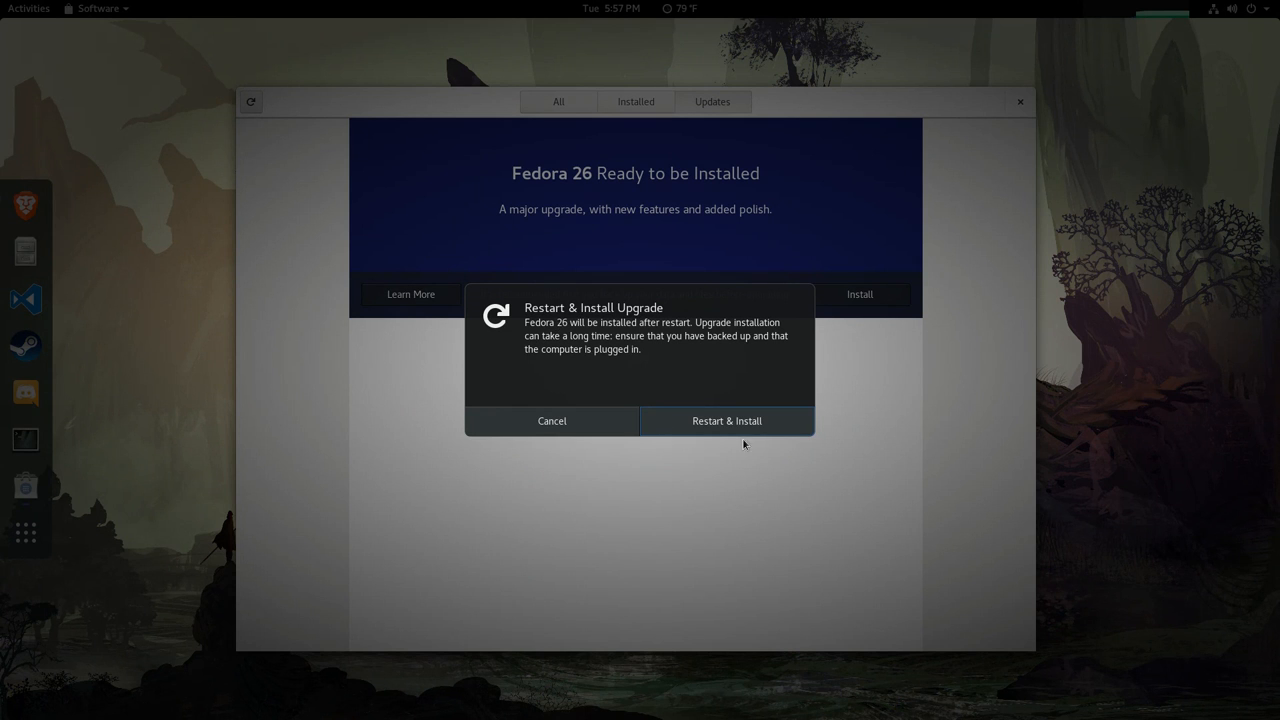
{"action": "left_click", "coordinate": [726, 420]}
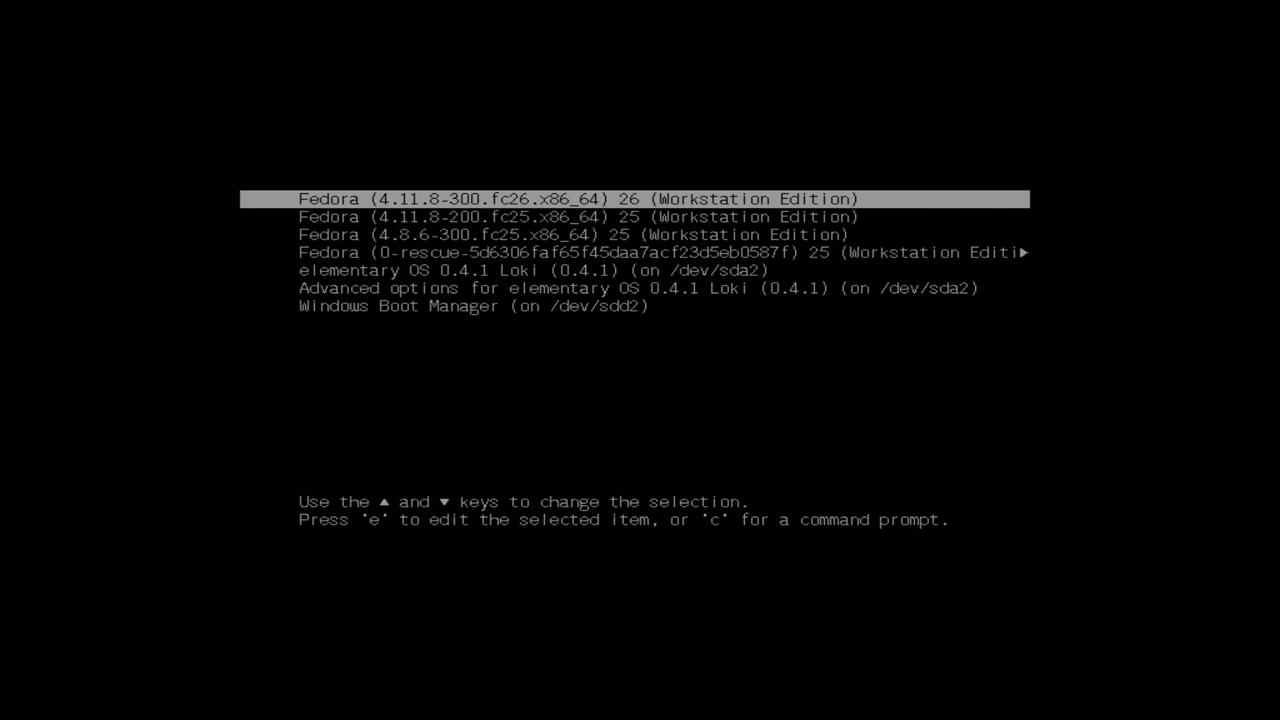
Browse the GRUB entries, then boot Fedora 26 (4.11.8-300.fc26).
{"action": "key", "text": "Down"}
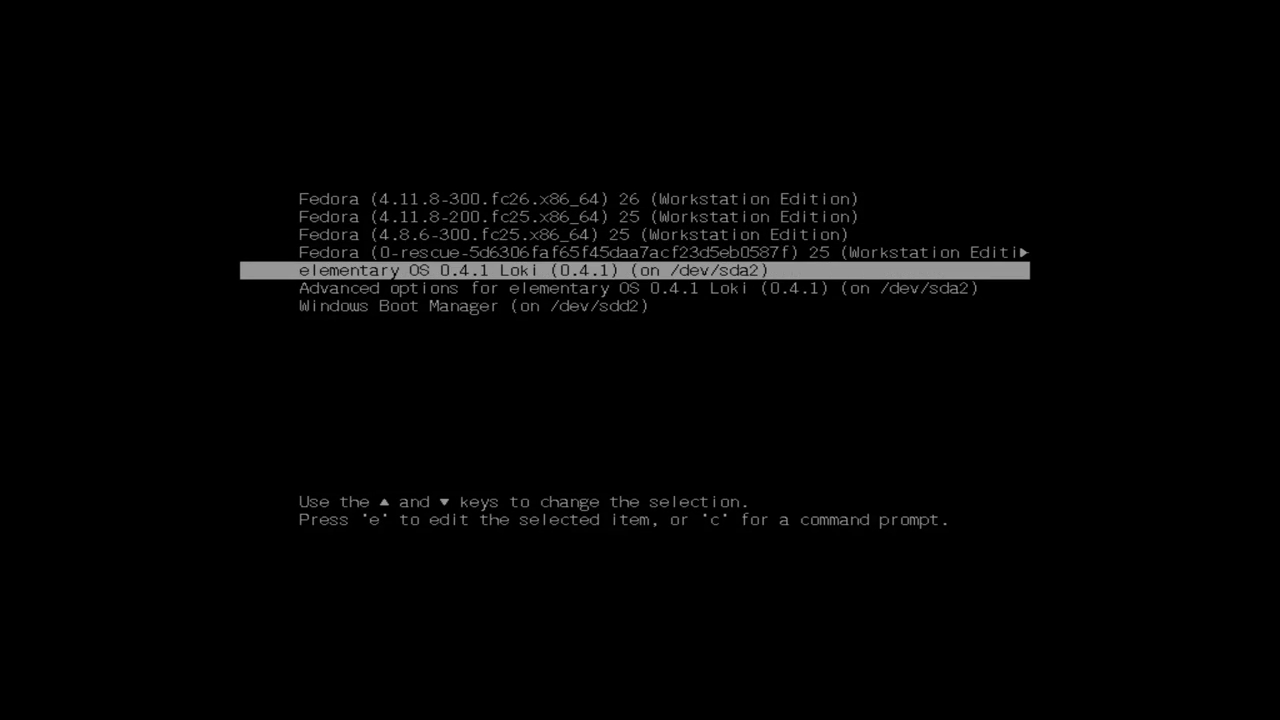
{"action": "key", "text": "Up"}
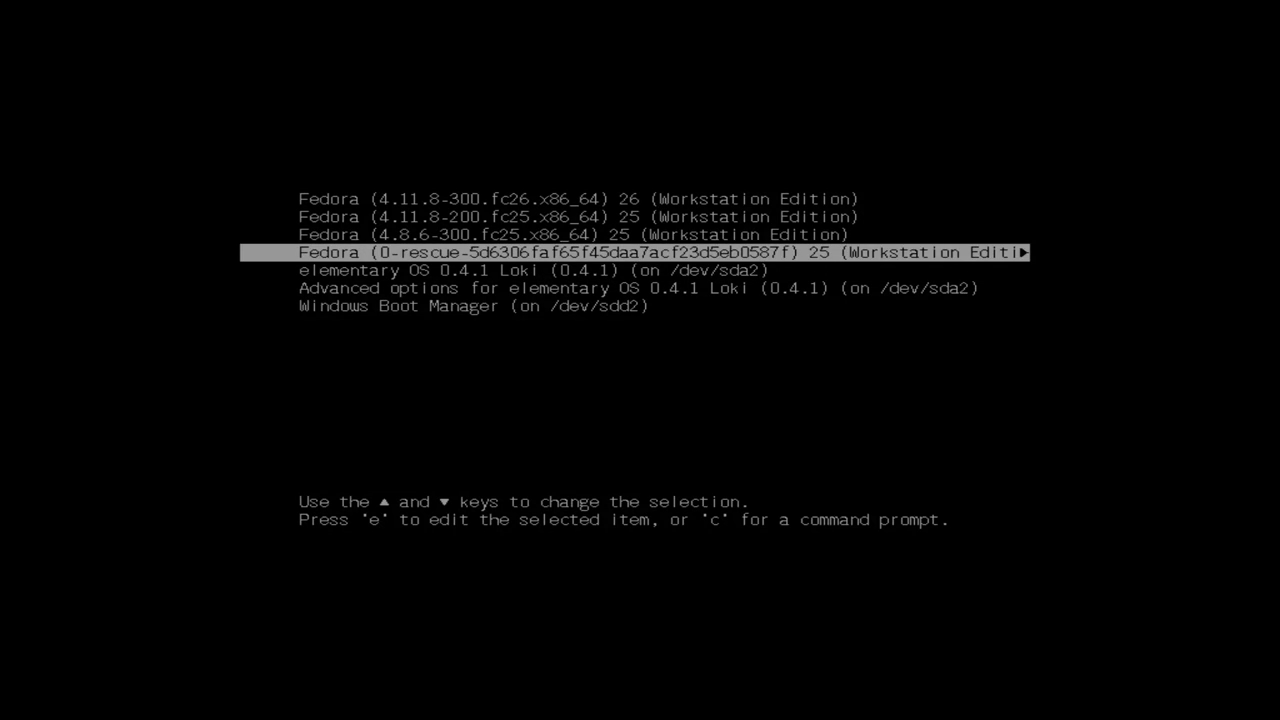
{"action": "key", "text": "Up"}
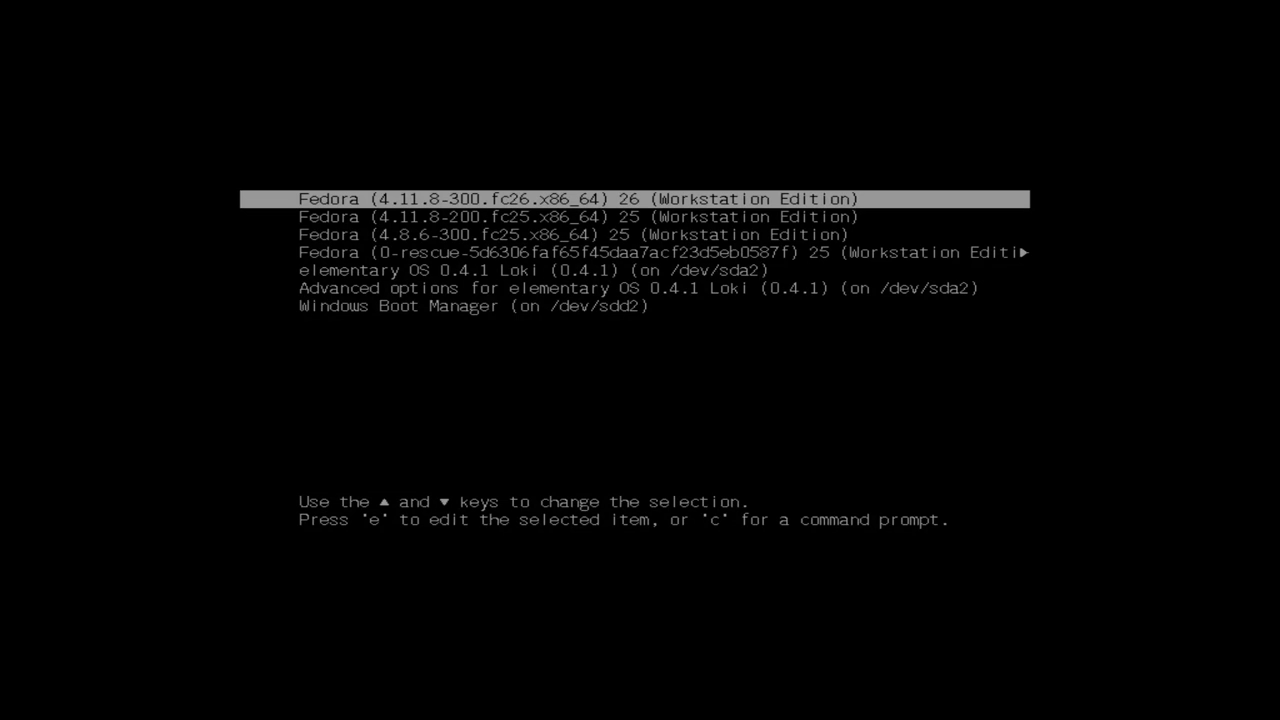
{"action": "key", "text": "Return"}
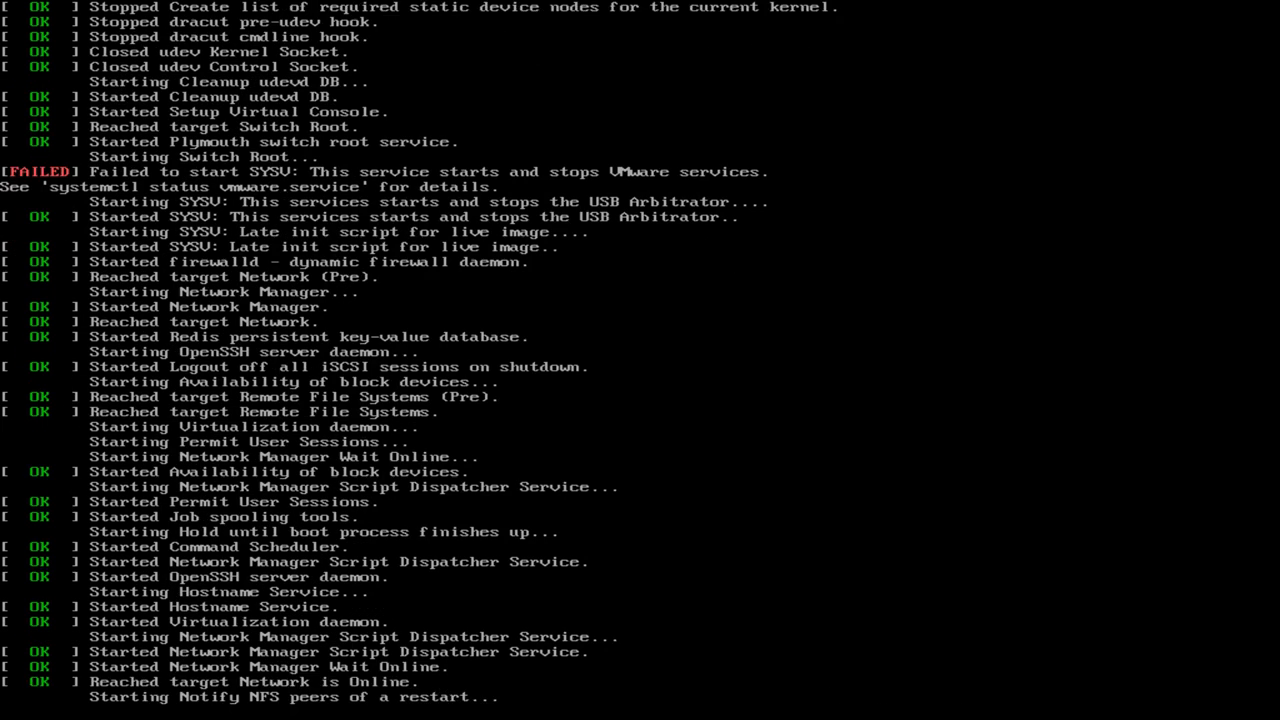
Wait through the systemd boot messages until the GDM login screen loads.
{"action": "scroll", "scroll_direction": "down", "scroll_amount": 3}
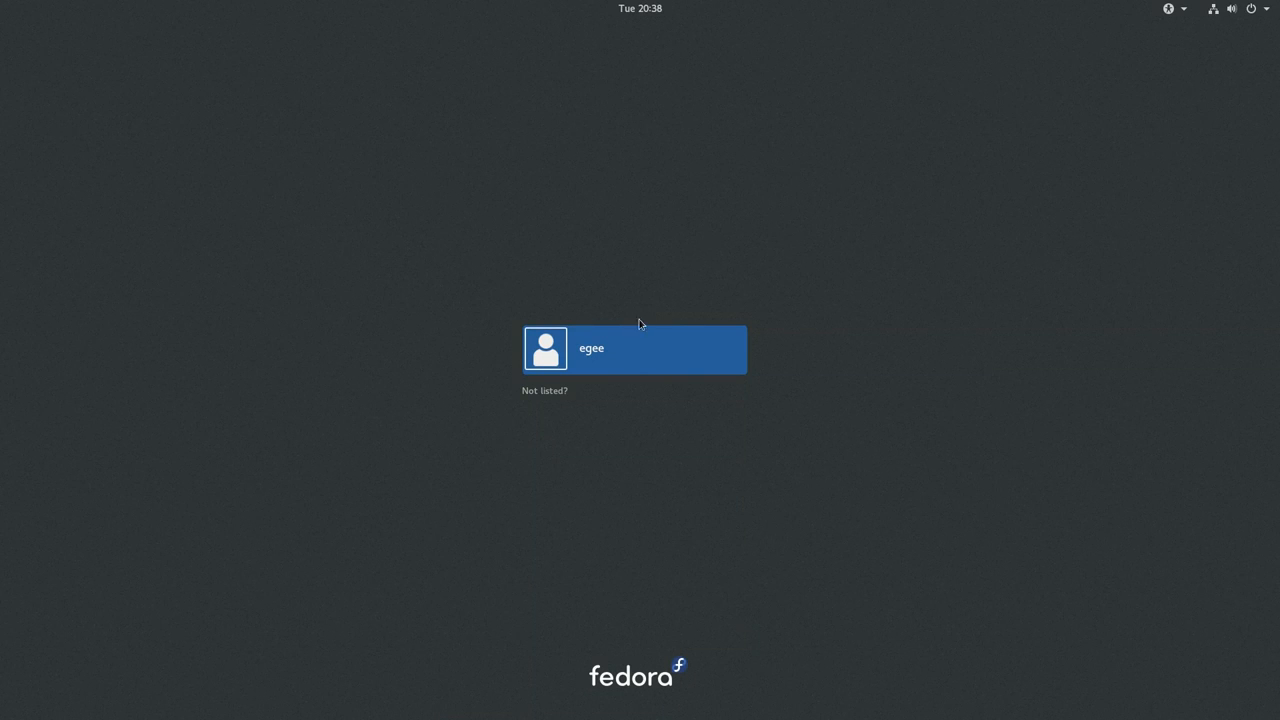
Select the user account on the GDM login screen and log in.
{"action": "left_click", "coordinate": [634, 348]}
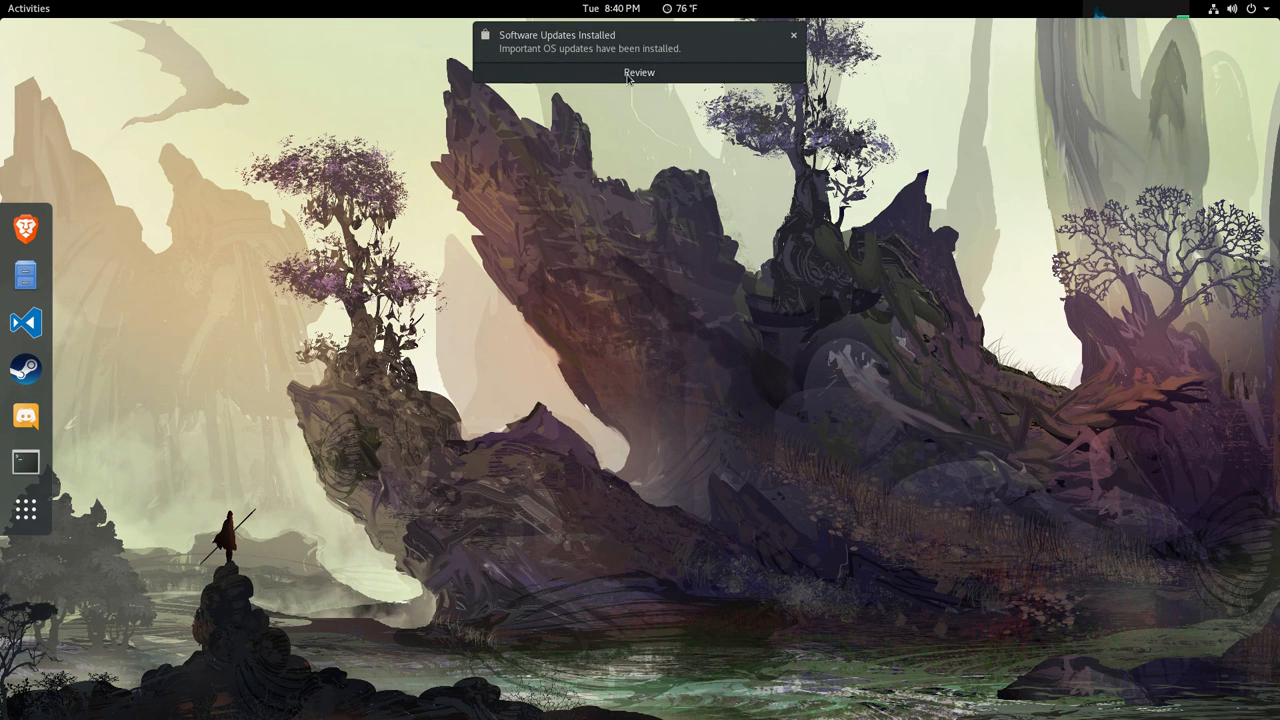
Review the installed OS updates, open All Settings, and move the updates window right.
{"action": "left_click", "coordinate": [638, 72]}
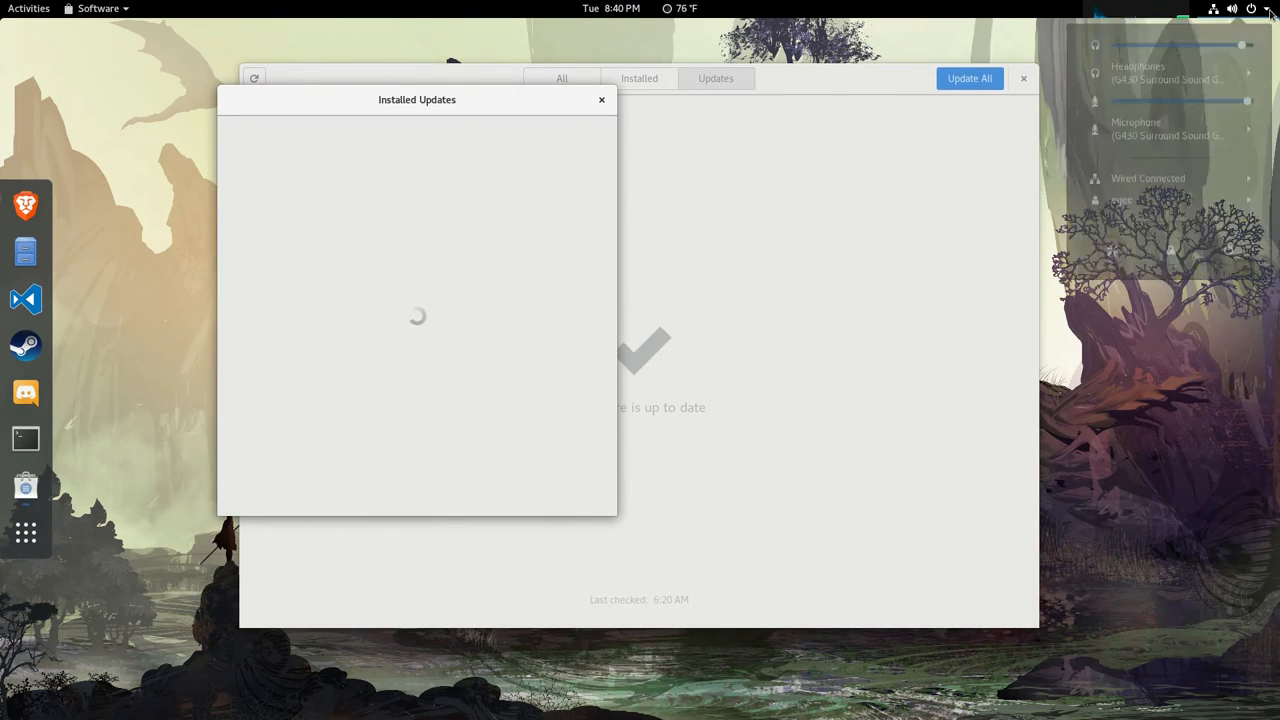
{"action": "left_click", "coordinate": [657, 344]}
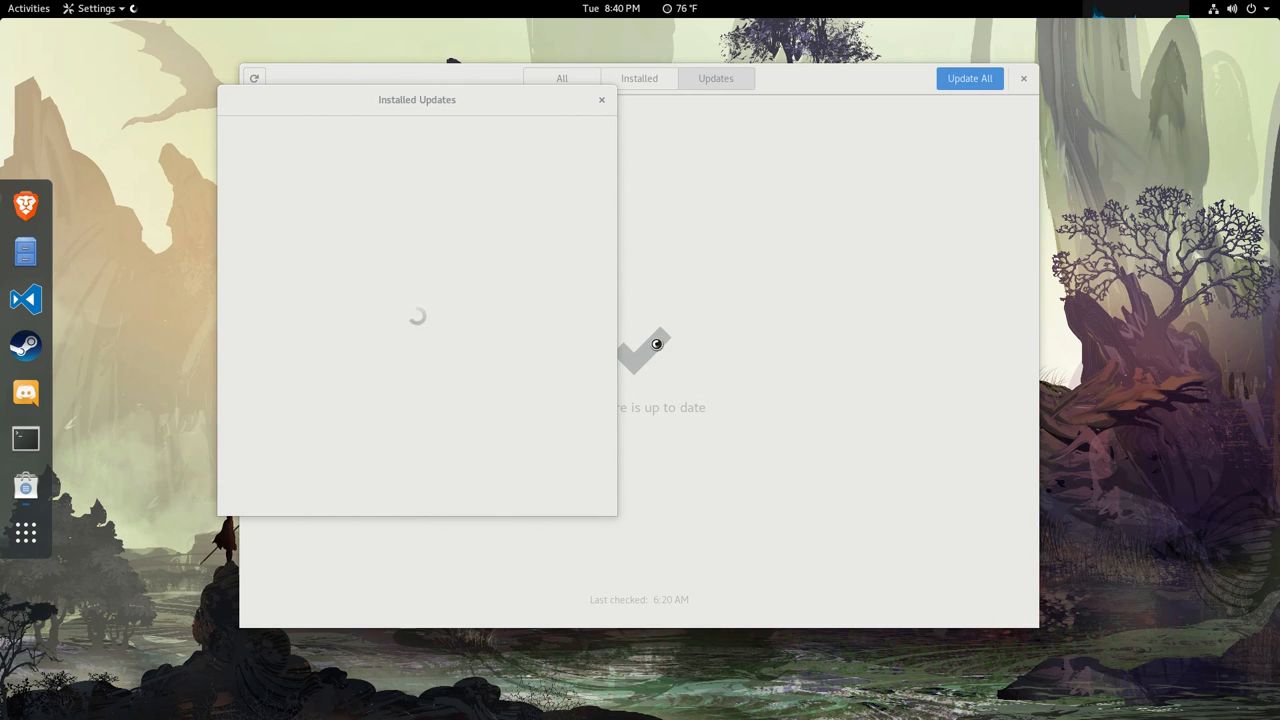
{"action": "left_click_drag", "start_coordinate": [416, 99], "coordinate": [930, 160]}
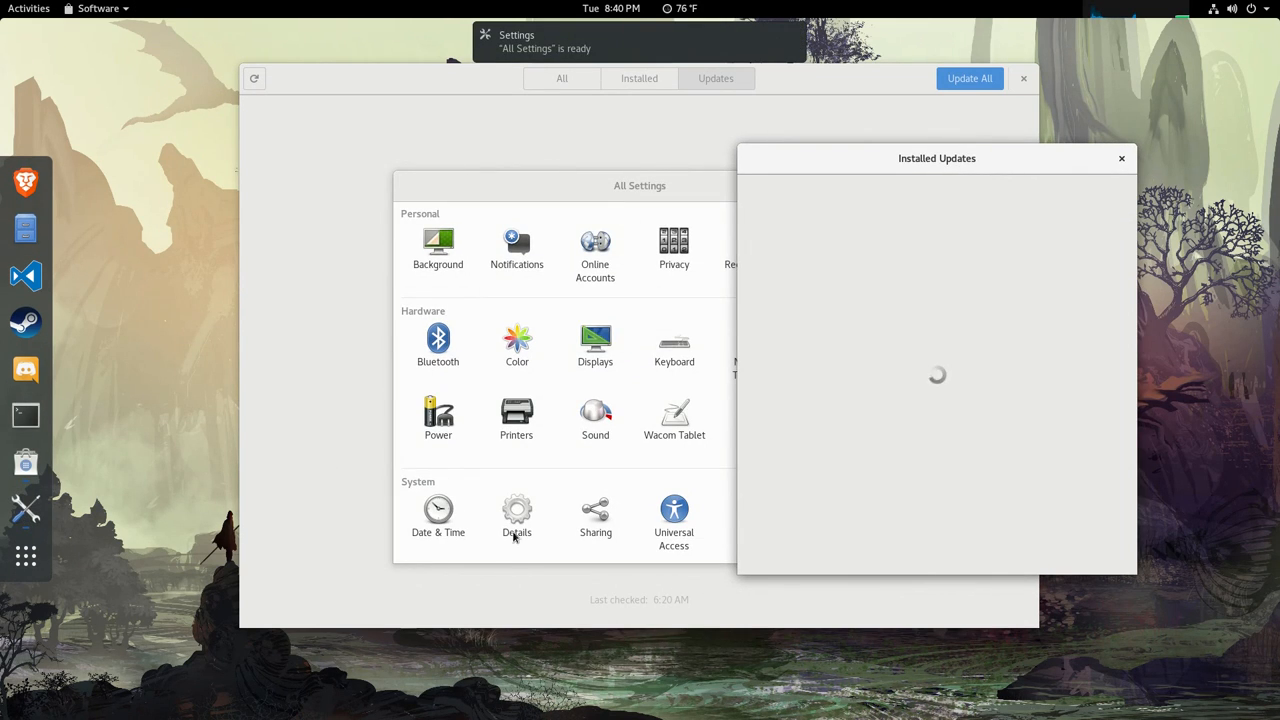
View Details confirming Fedora 26 with GeForce GTX 750 Ti, then browse all applications.
{"action": "left_click", "coordinate": [516, 515]}
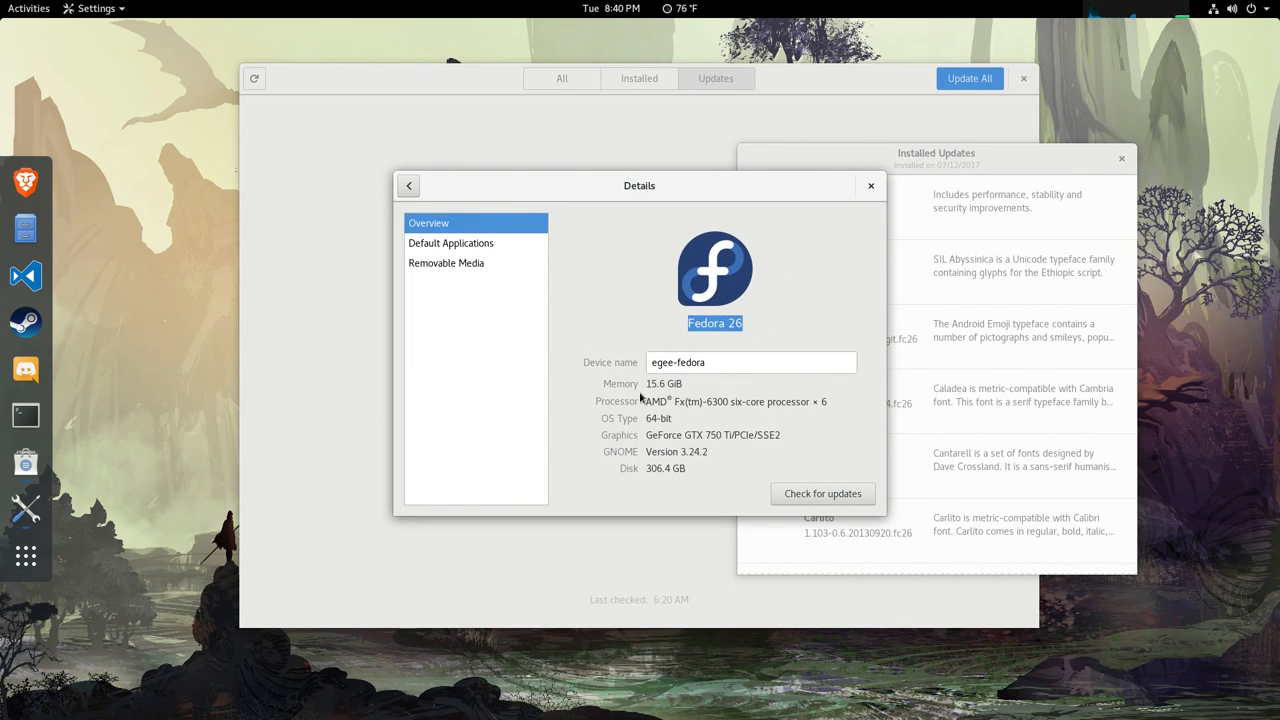
{"action": "mouse_move", "coordinate": [25, 556]}
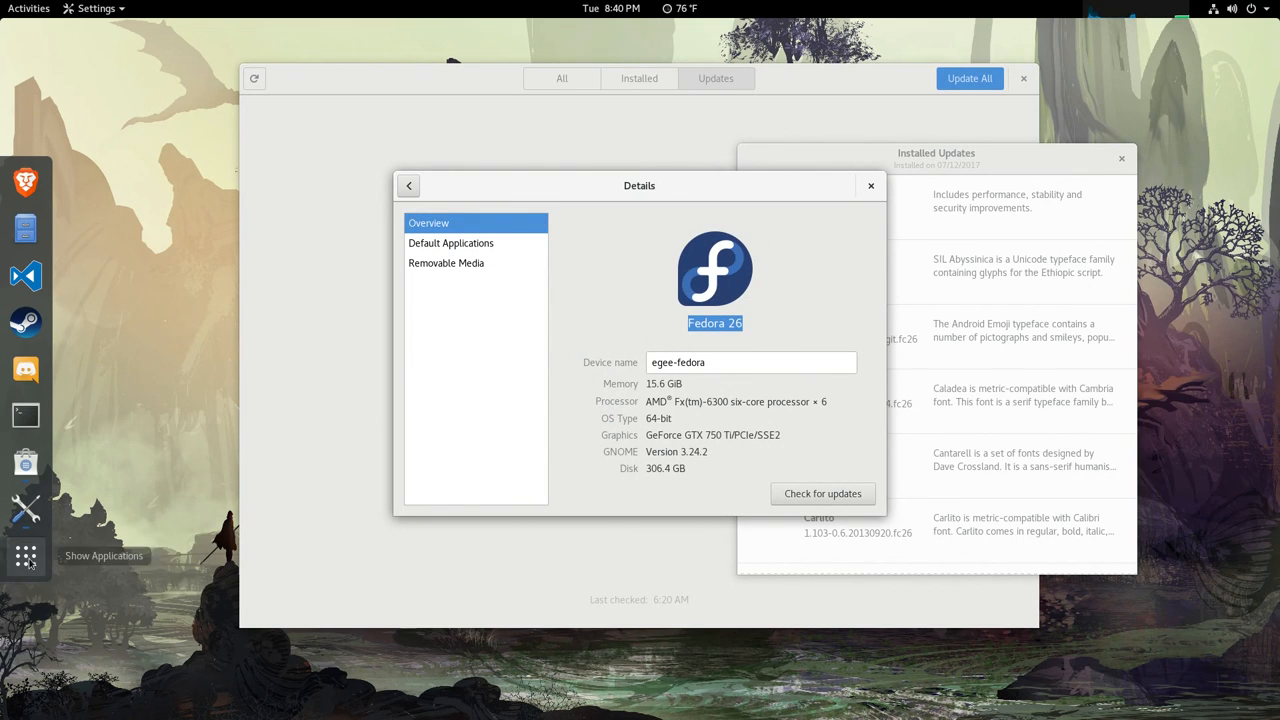
{"action": "left_click", "coordinate": [1121, 158]}
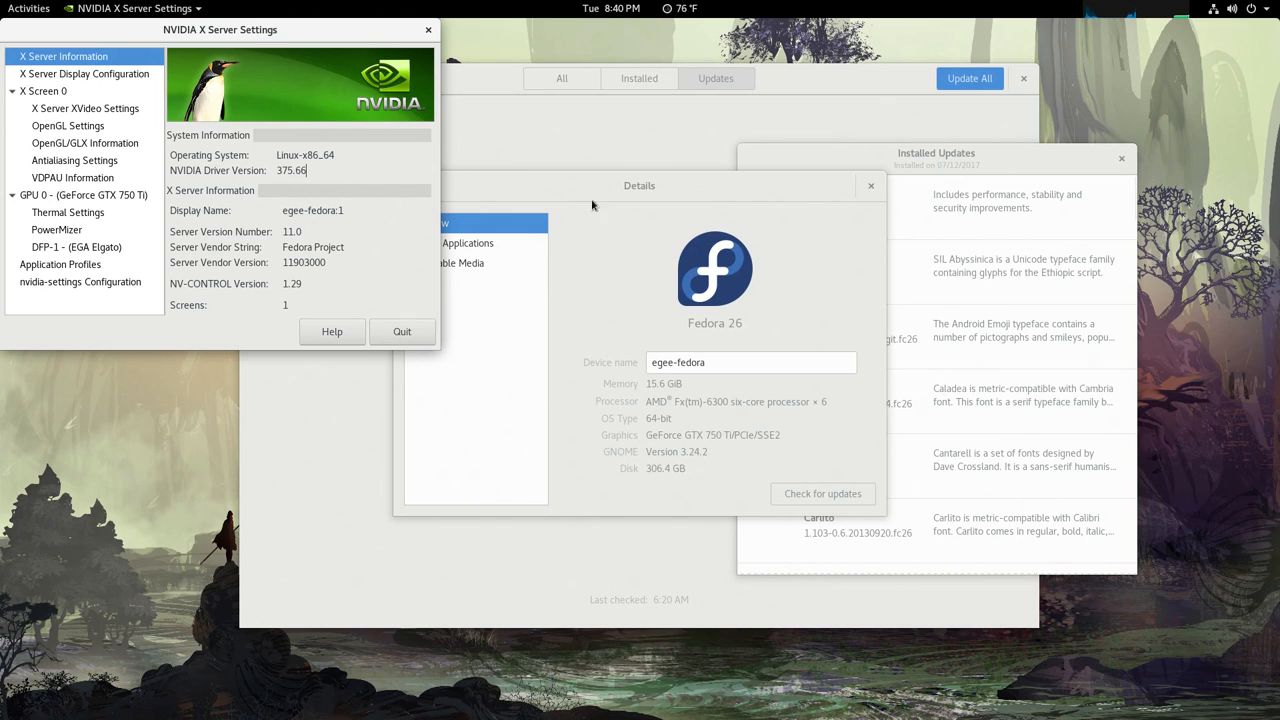
After confirming NVIDIA driver 375.66, raise GNOME Software's Fedora 26 installed-updates list.
{"action": "left_click", "coordinate": [870, 185]}
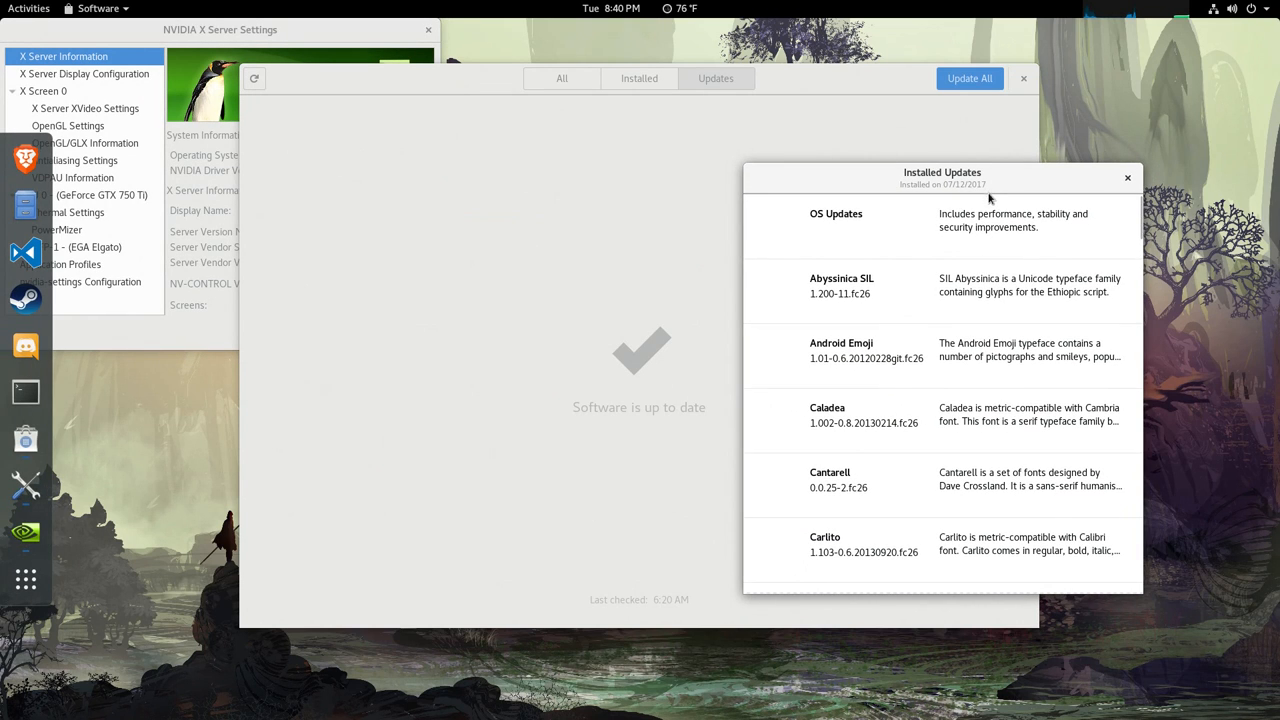
{"action": "mouse_move", "coordinate": [1140, 177]}
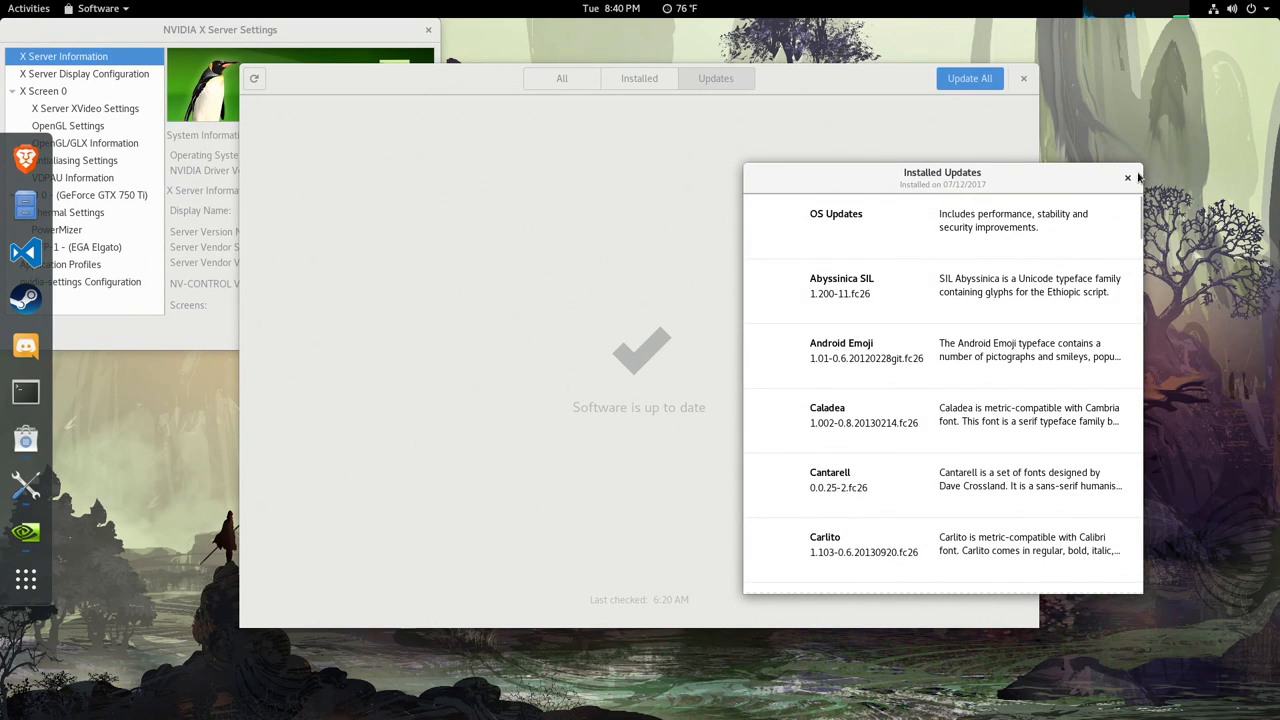
{"action": "mouse_move", "coordinate": [830, 158]}
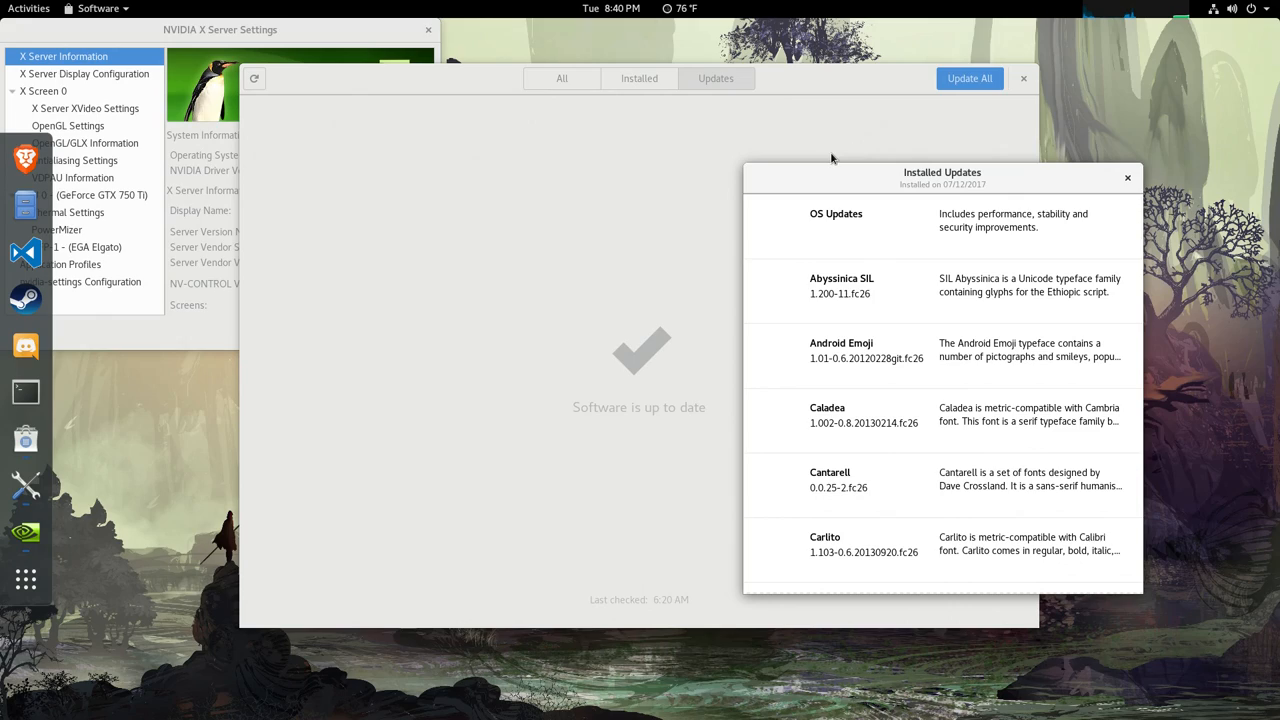